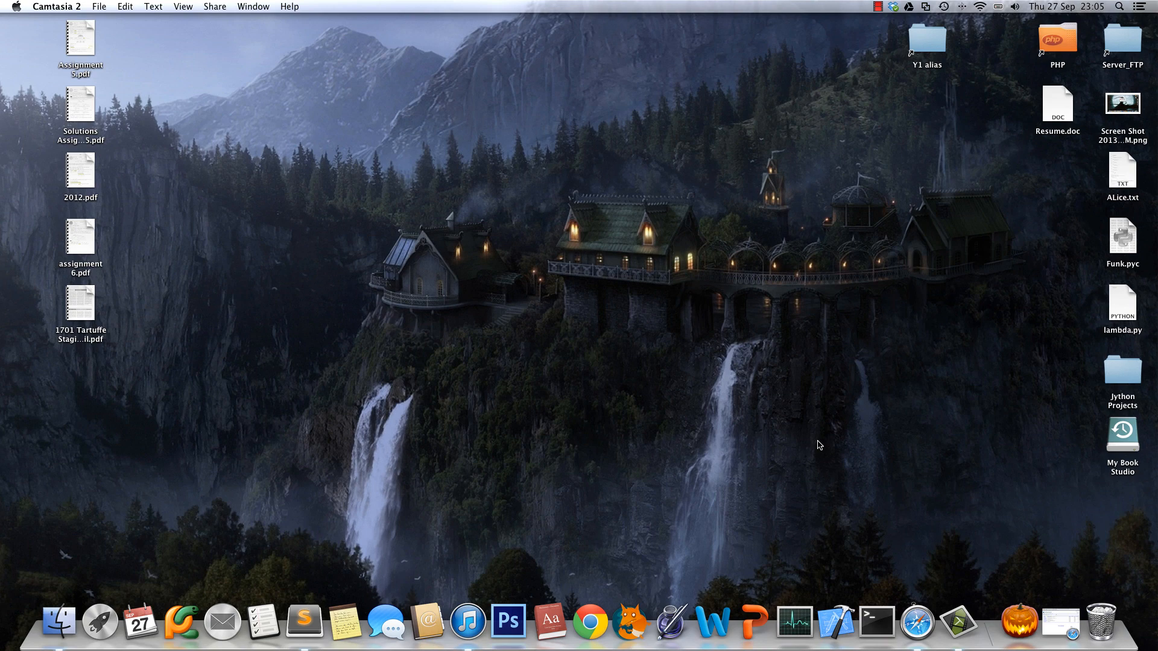
mouse_move(1025, 563)
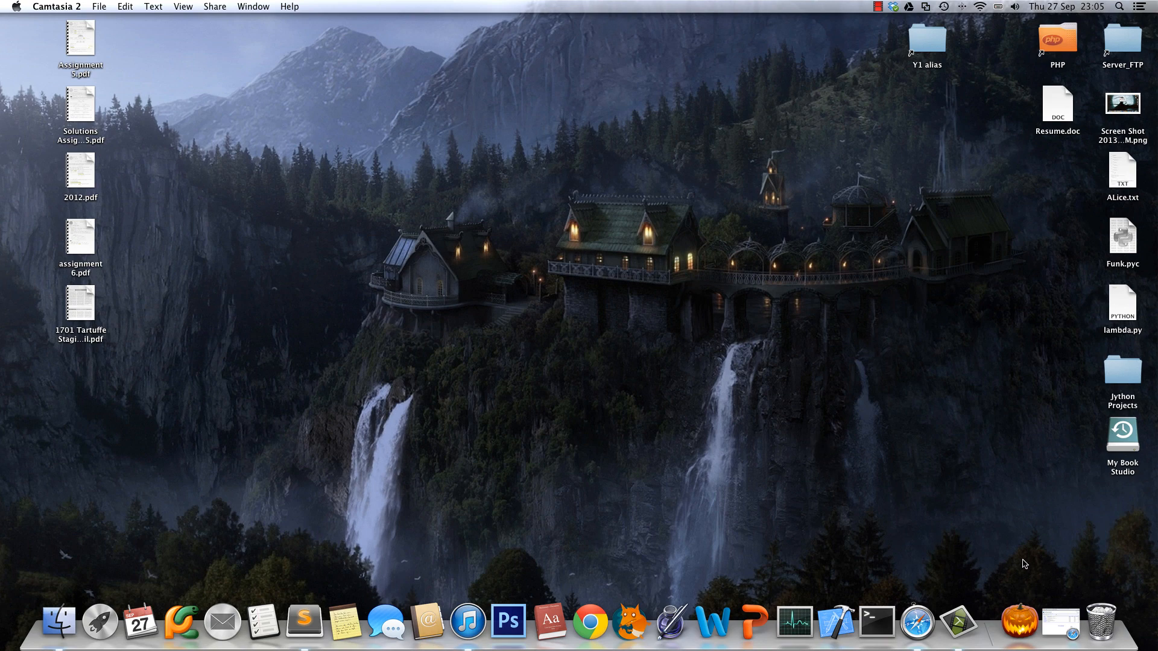
Bring Safari to the front, showing the JES downloads page with Windows, Linux and Mac installers
click(951, 620)
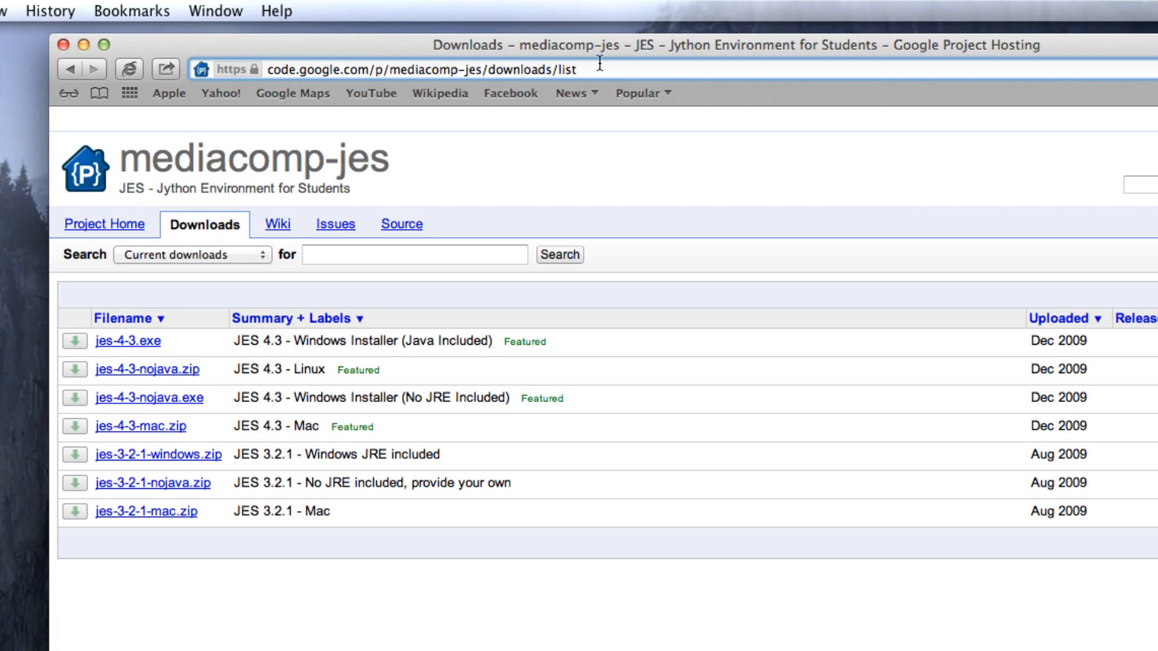
click(421, 68)
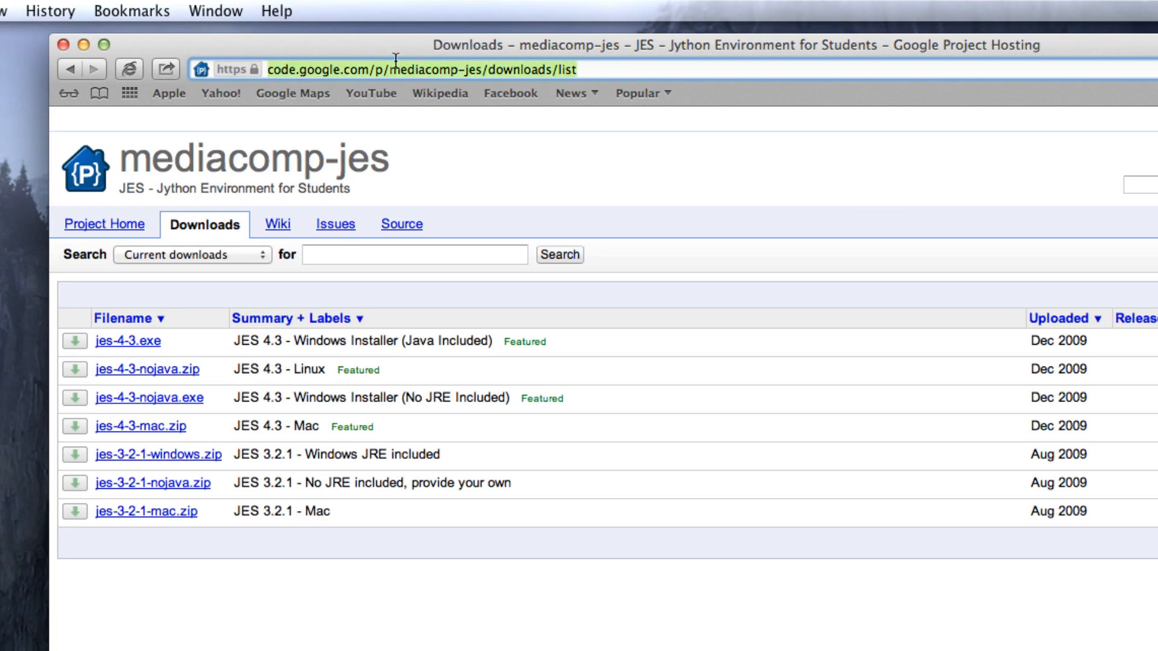
mouse_move(606, 66)
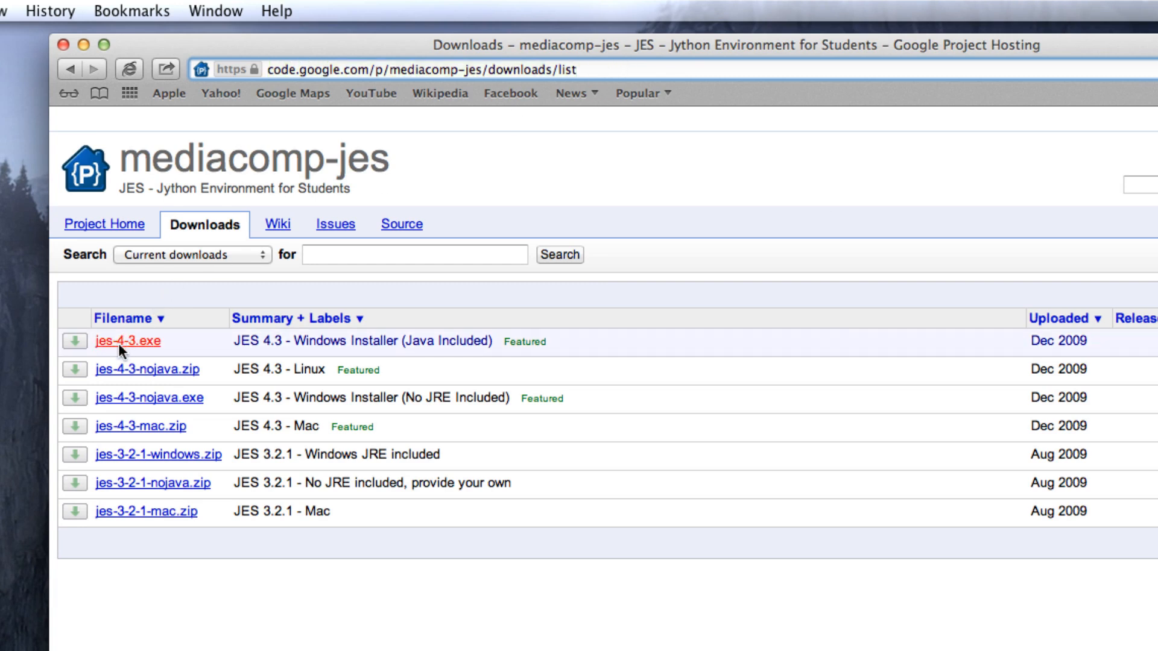
mouse_move(218, 434)
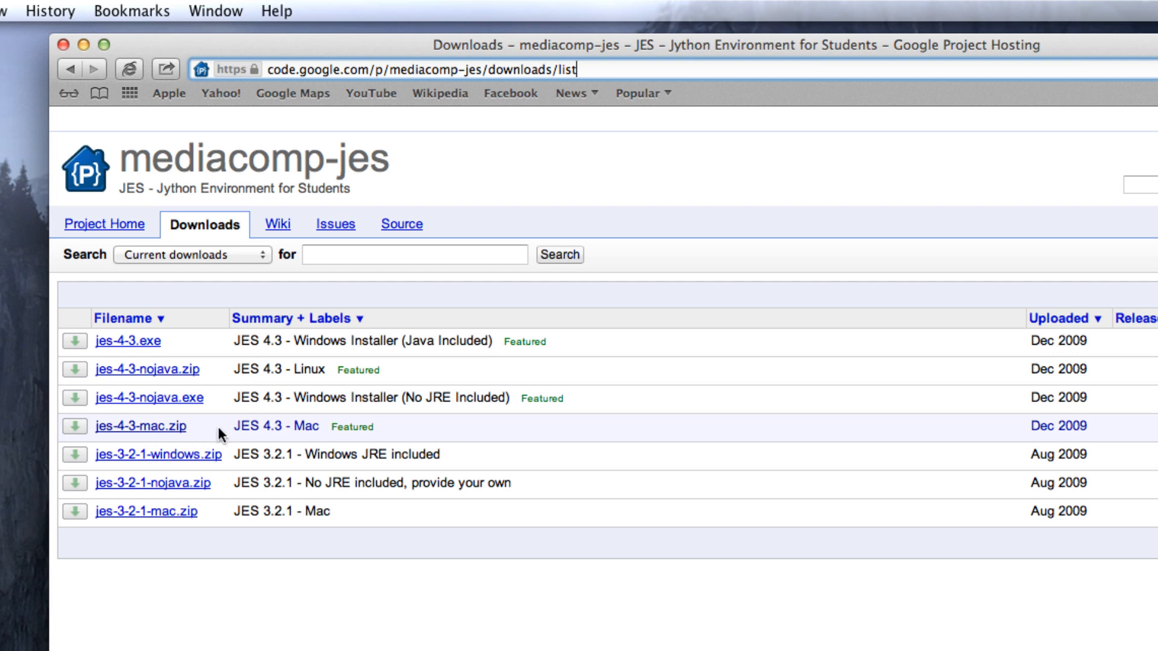
mouse_move(354, 465)
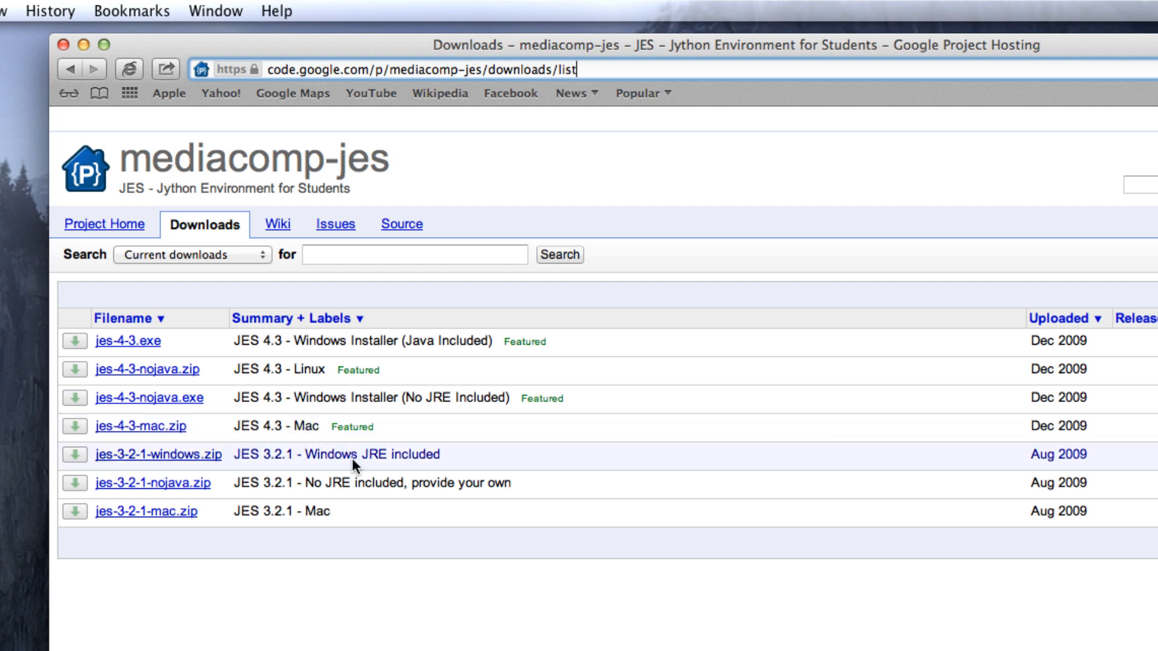
mouse_move(140, 369)
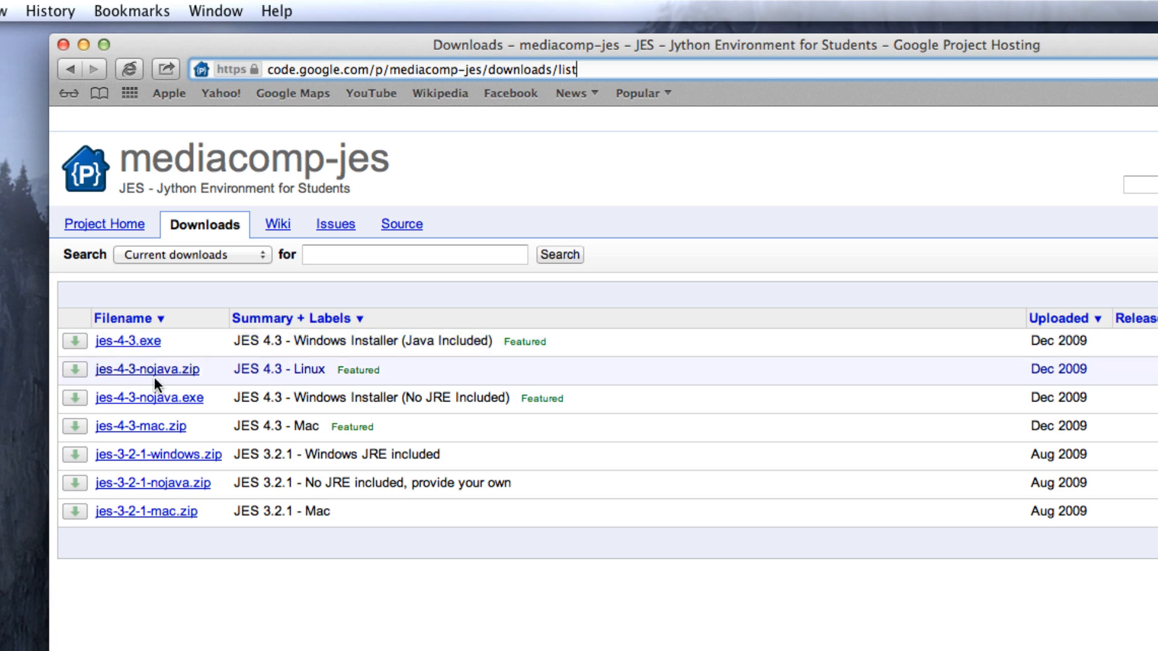
mouse_move(299, 438)
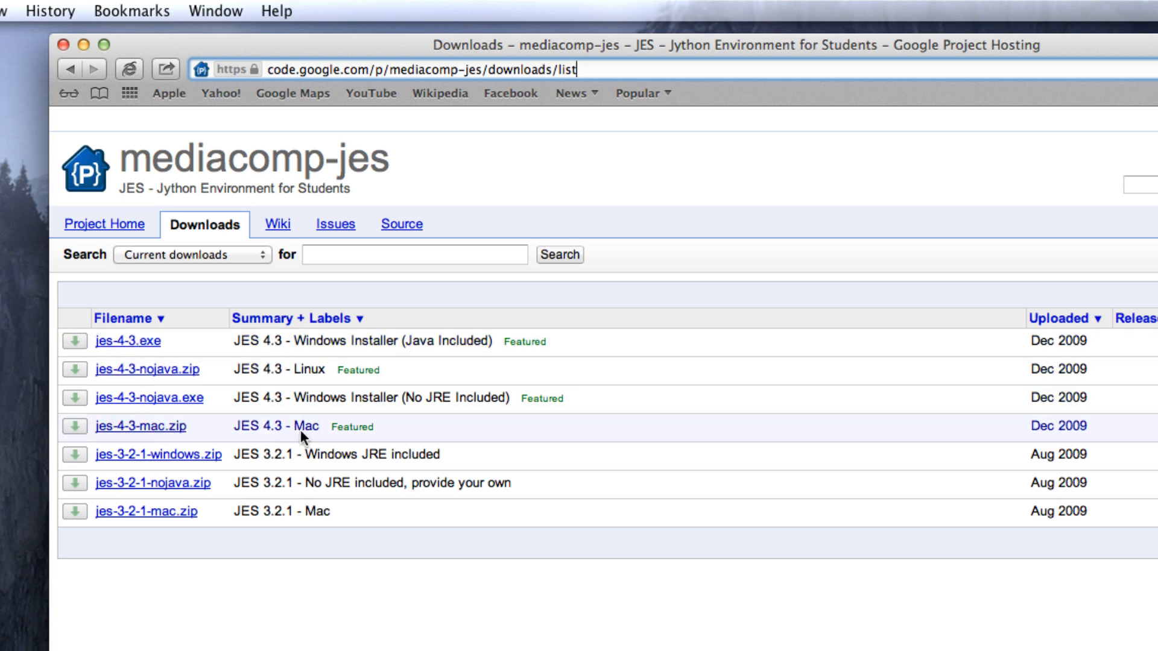
mouse_move(175, 458)
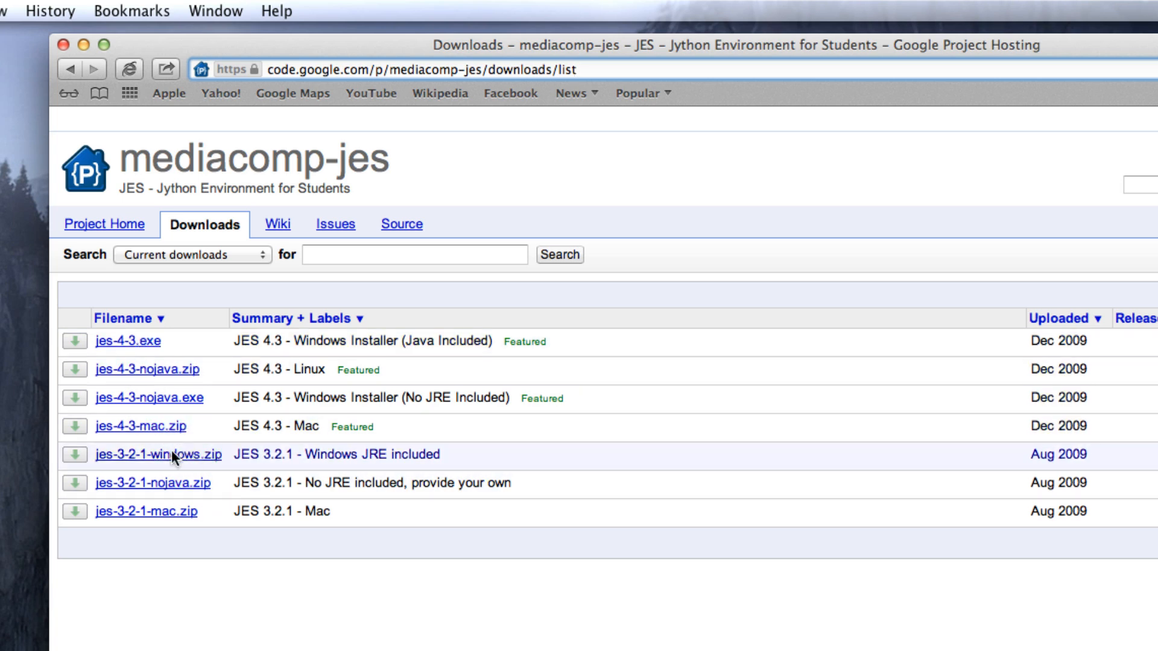
mouse_move(237, 422)
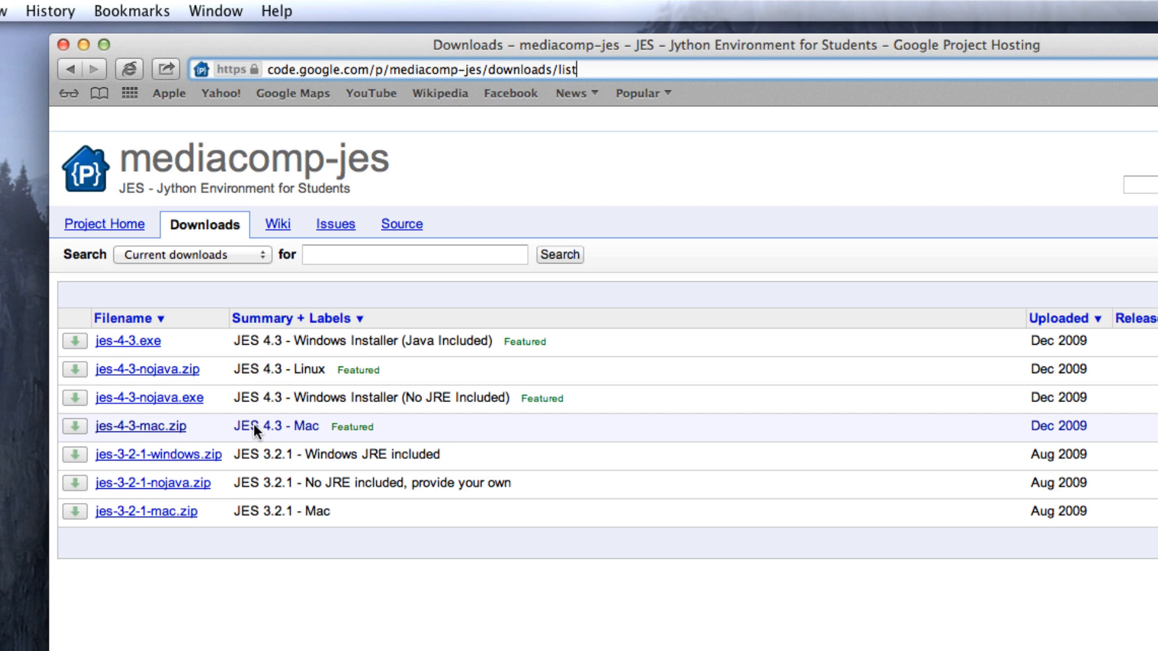
click(135, 426)
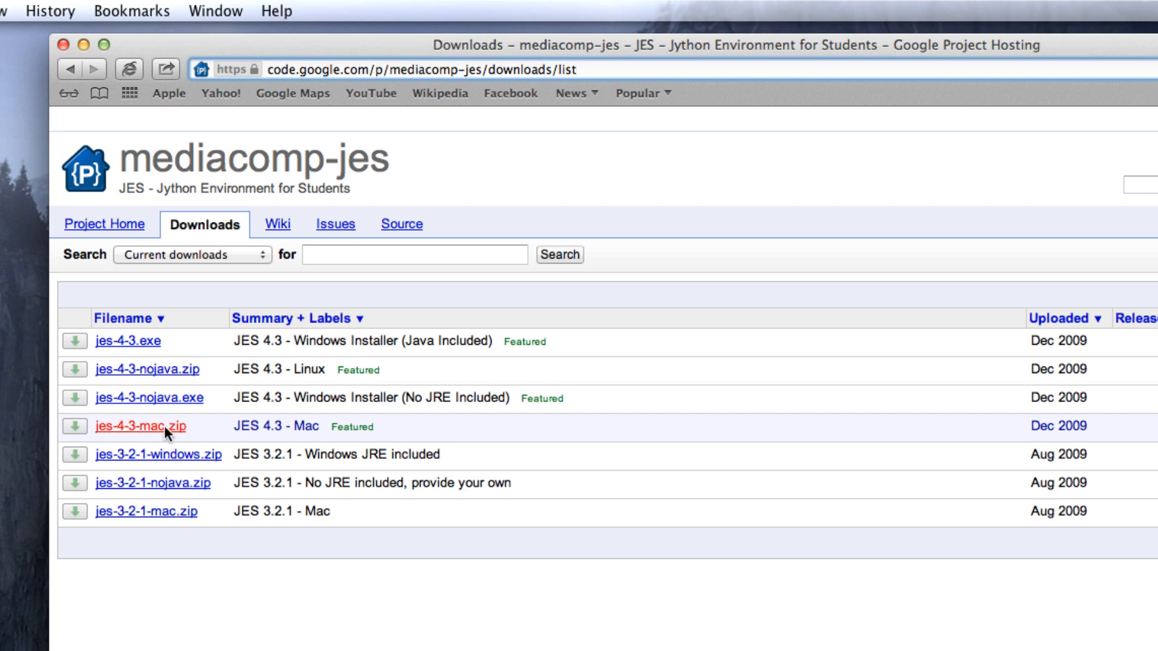
mouse_move(150, 270)
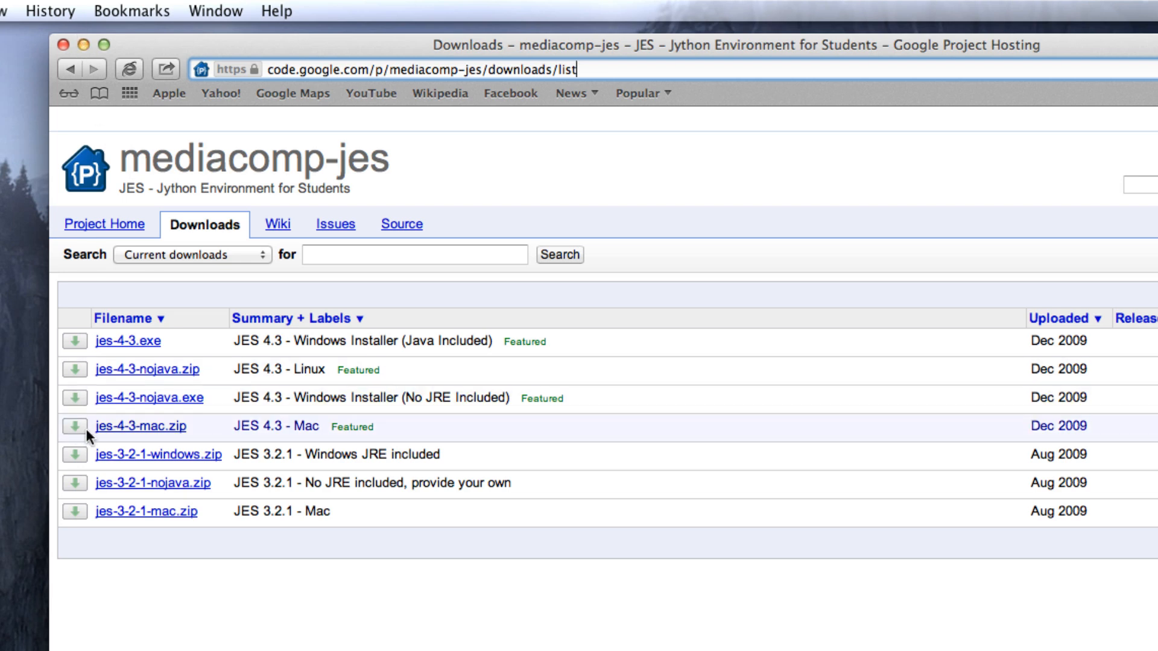
mouse_move(108, 46)
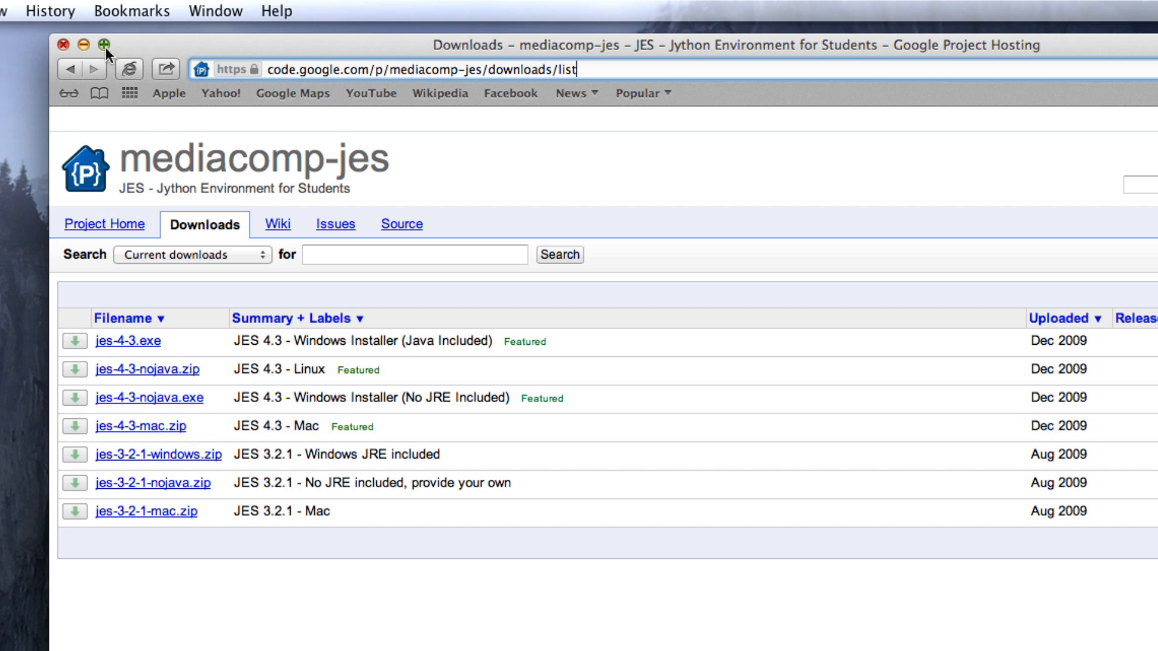
click(107, 46)
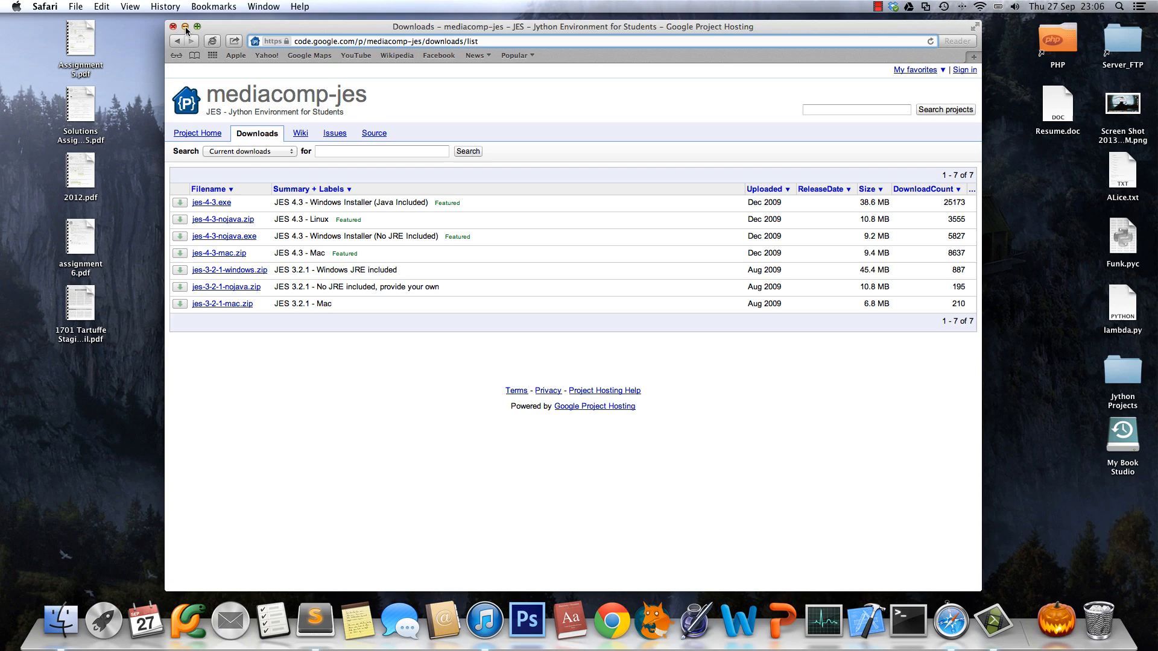
Minimize the Safari window so the Finder desktop with its files and folders shows
click(173, 27)
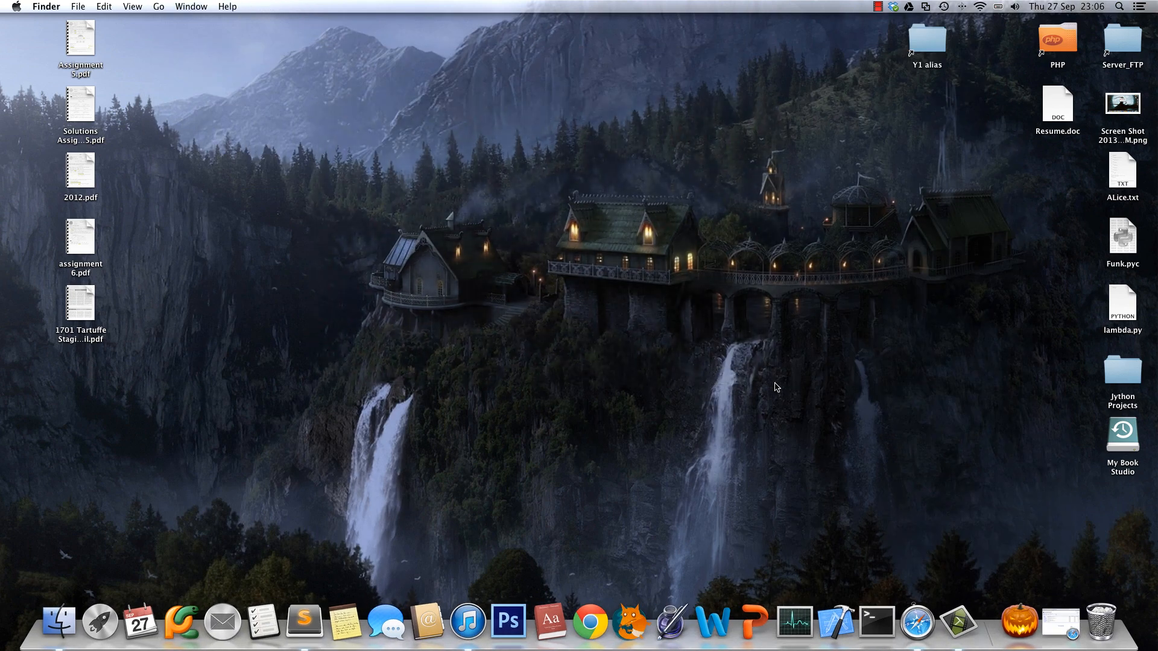
mouse_move(689, 356)
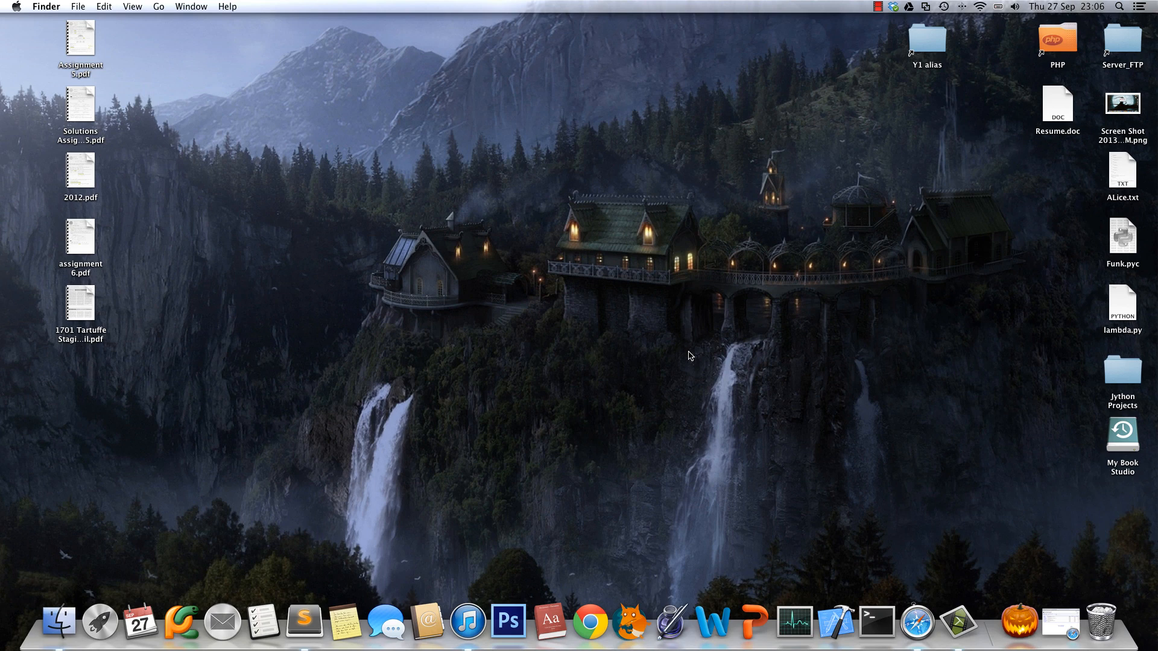